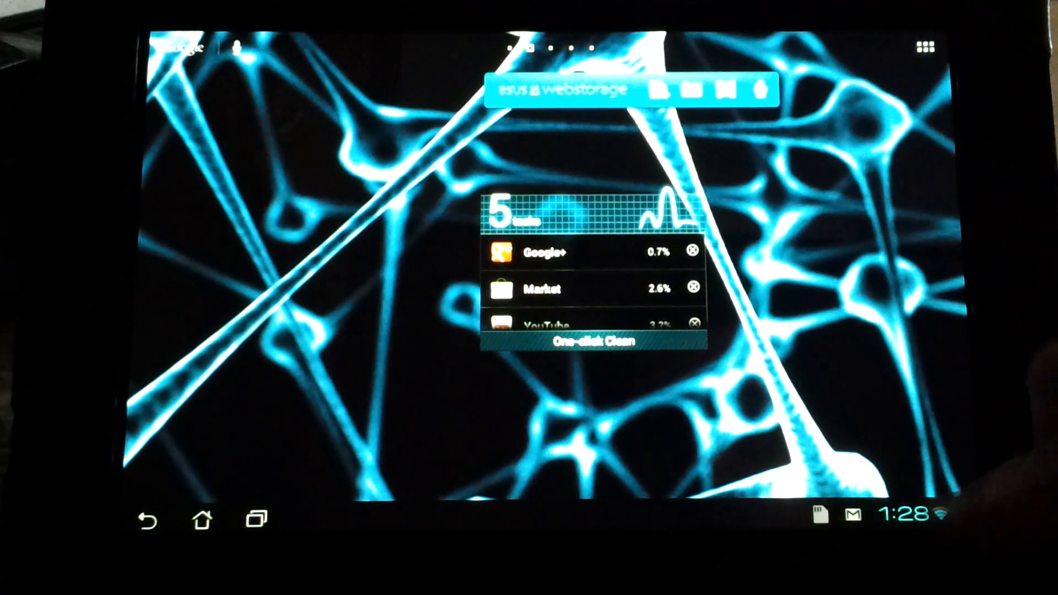
Pull up the notifications and quick settings panel, then go into the full Settings app.
left_click(904, 518)
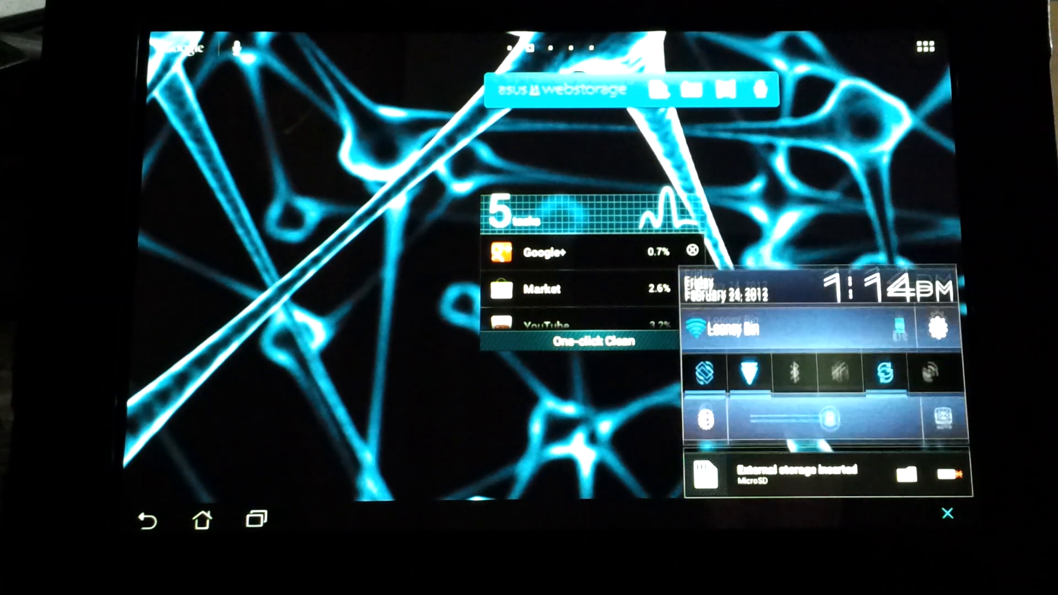
left_click(884, 371)
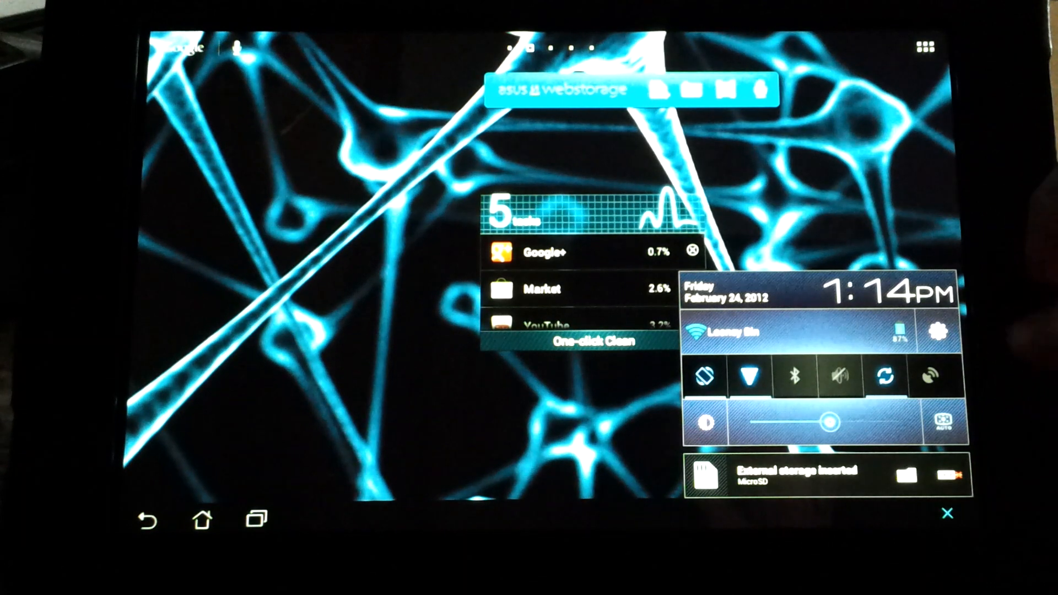
left_click(948, 513)
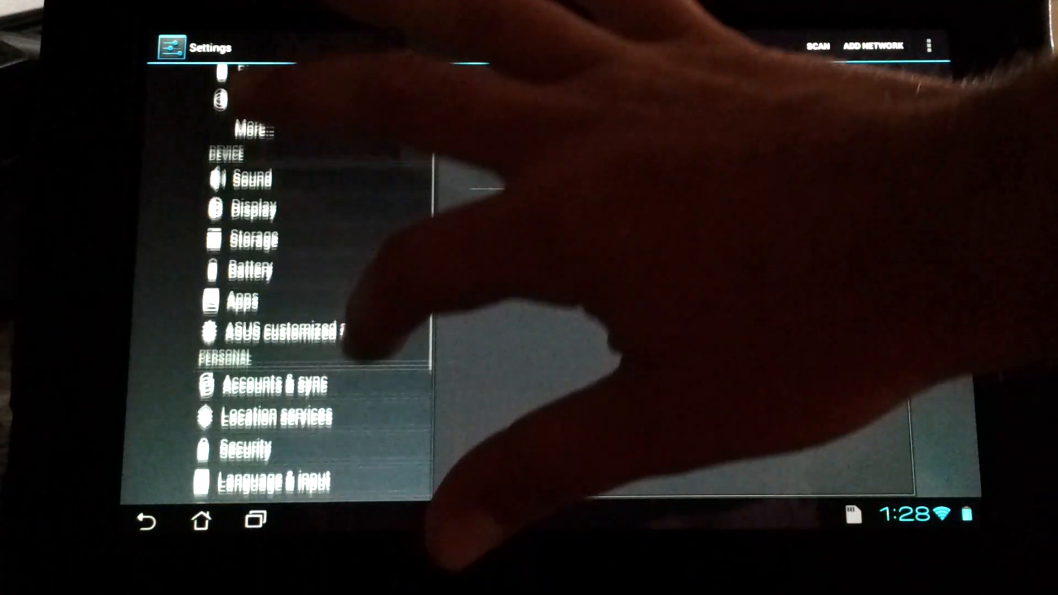
View About tablet details: model Transformer TF101, Android 4.0.3 and build number.
scroll("down", 3)
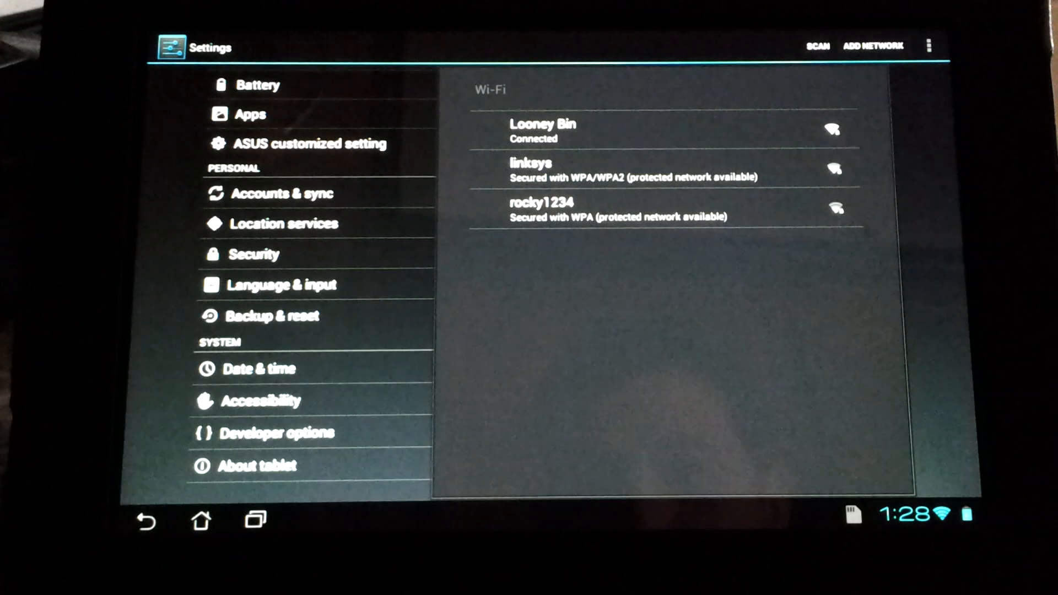
left_click(257, 465)
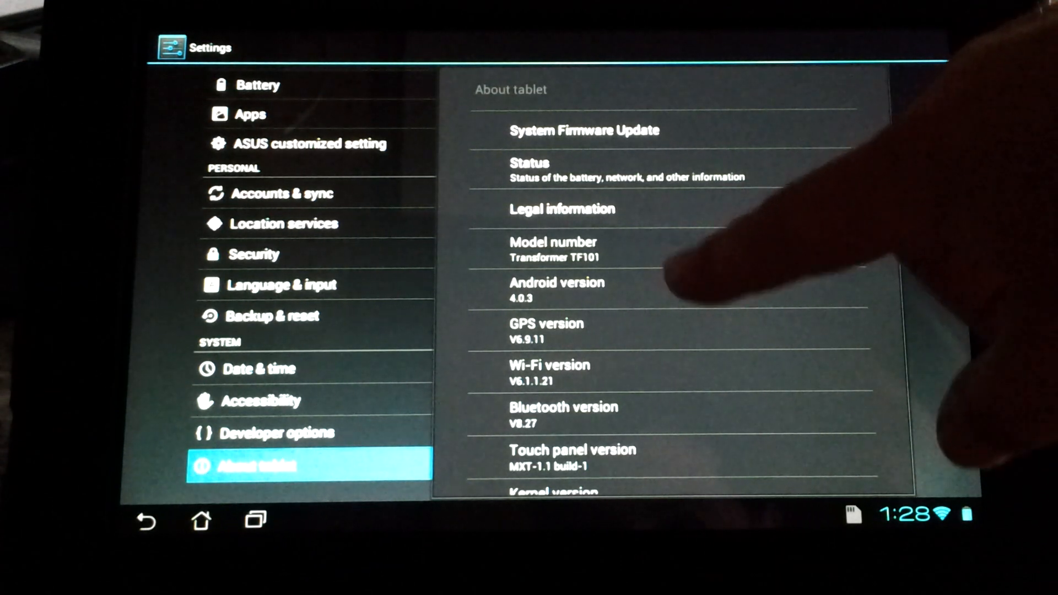
scroll("down", 3)
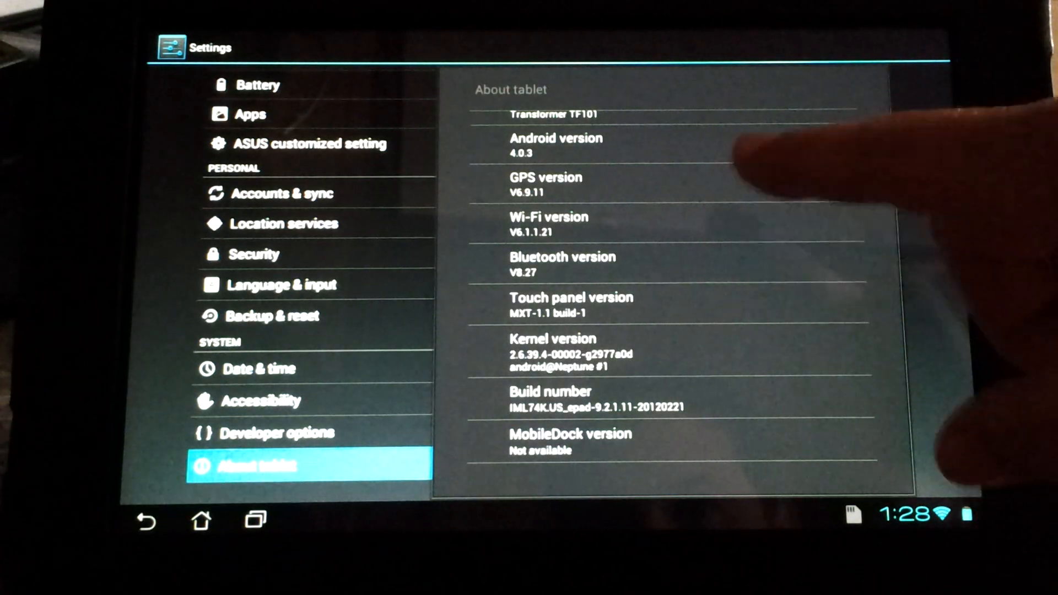
scroll("down", 3)
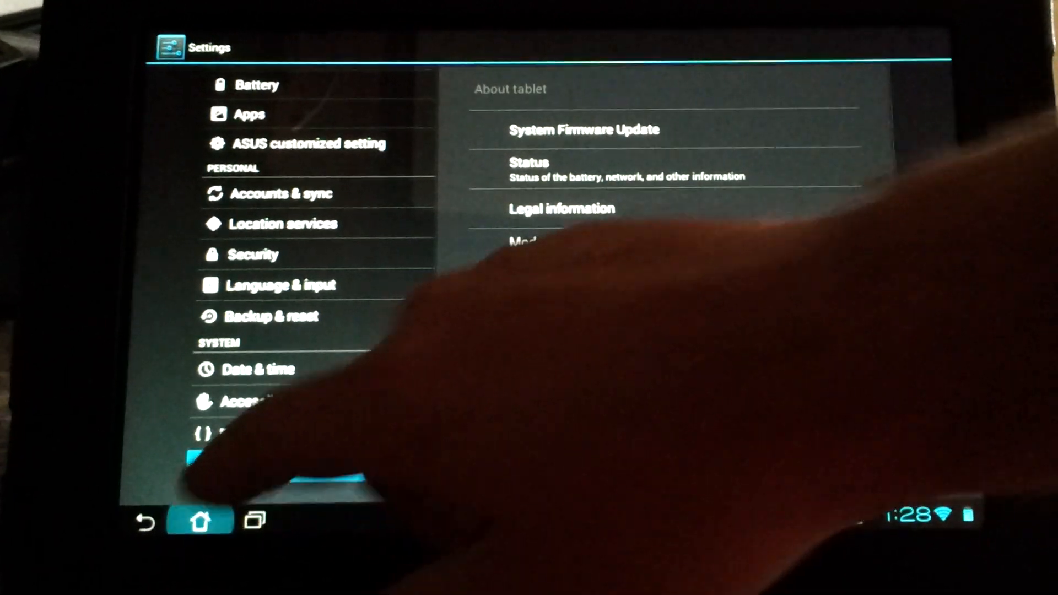
Browse the Widgets list and the installed Apps list in the app drawer, then return home.
left_click(199, 520)
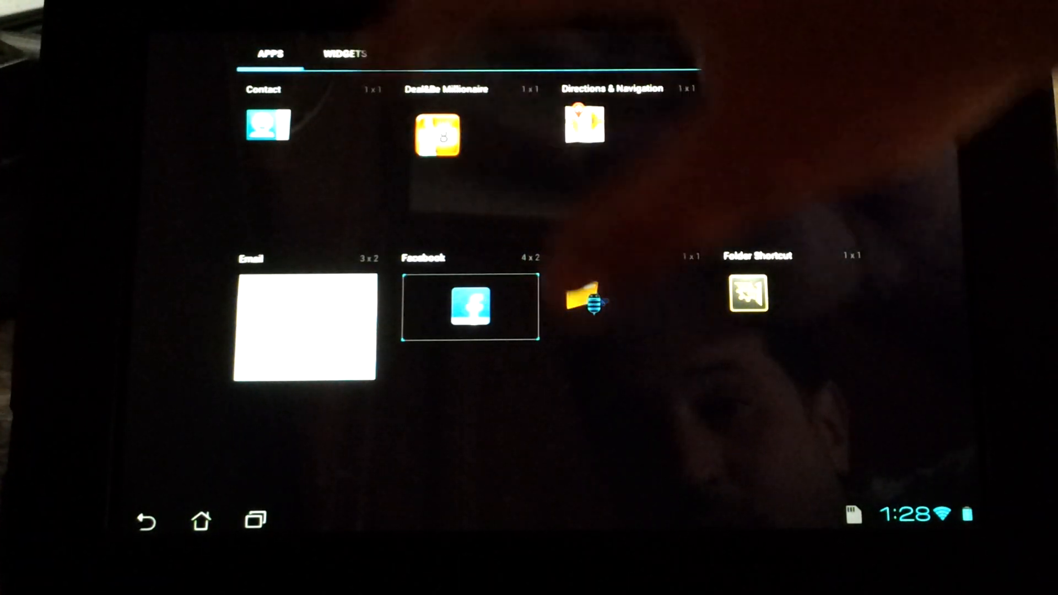
left_click(344, 54)
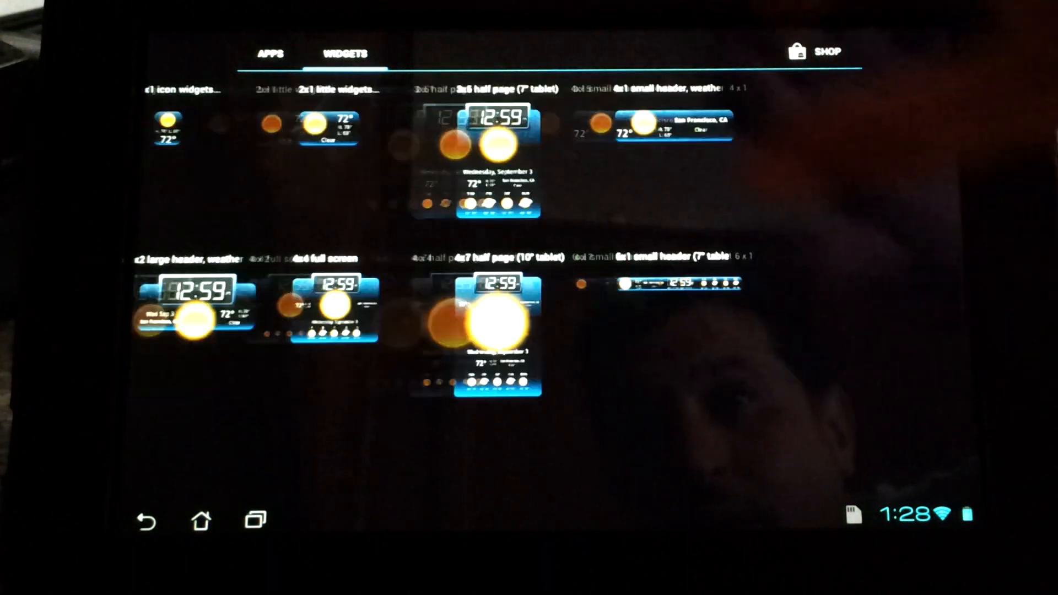
left_click(270, 53)
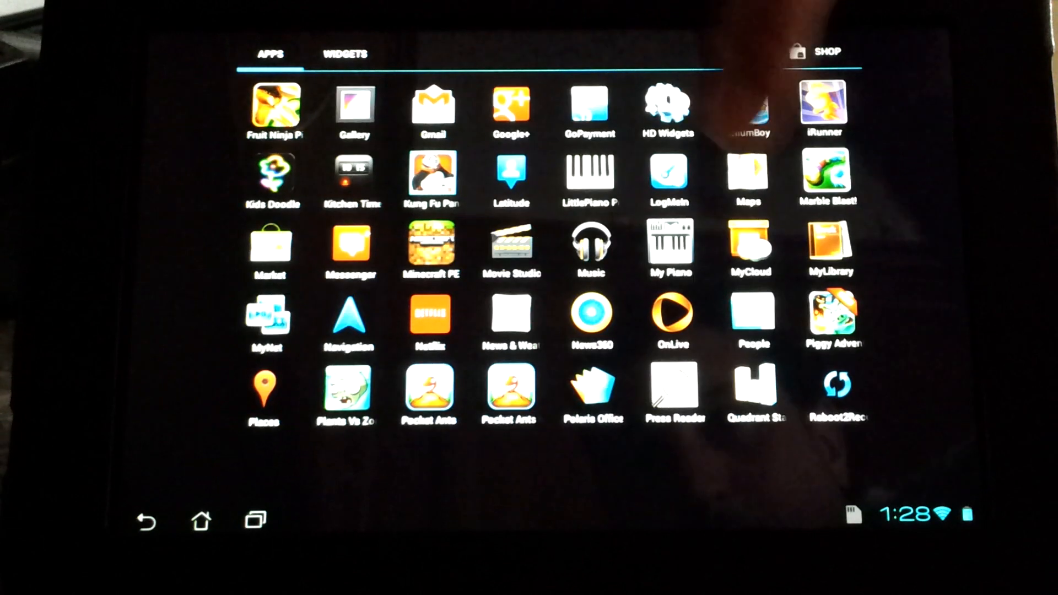
scroll("left", 3)
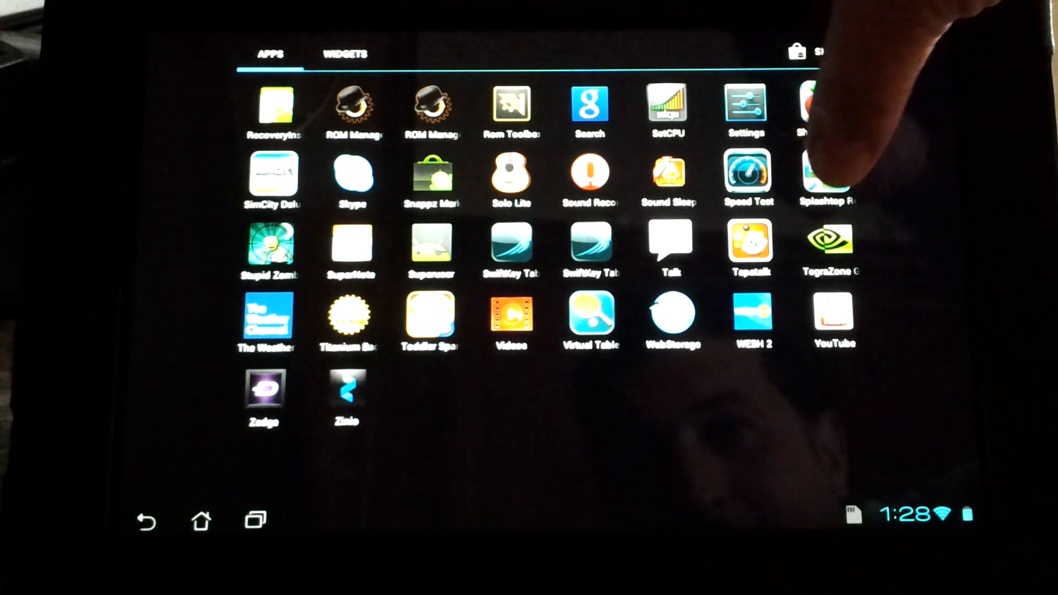
left_click(343, 53)
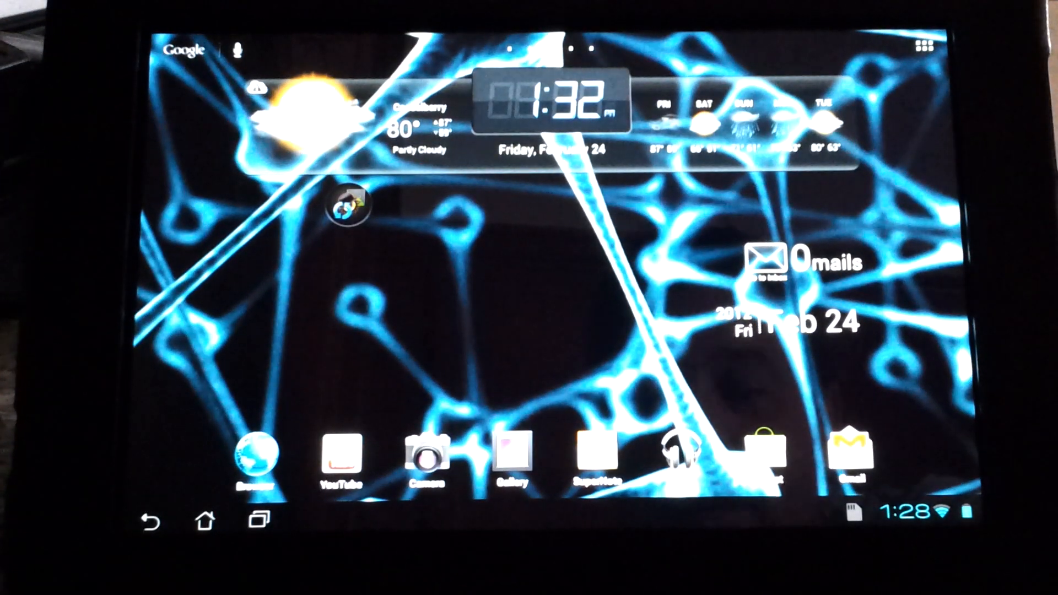
left_click(256, 459)
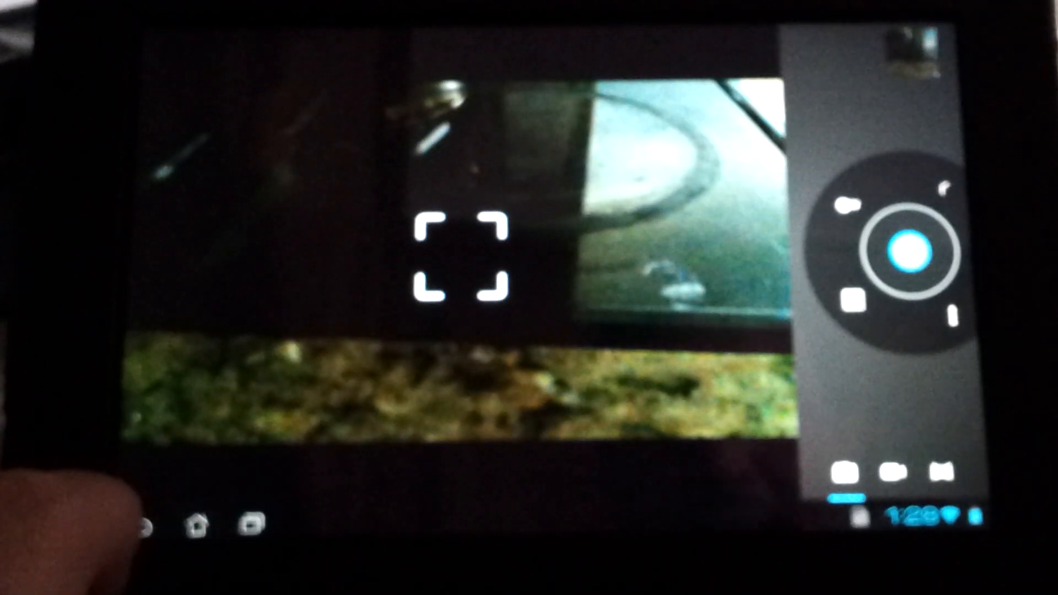
left_click(224, 517)
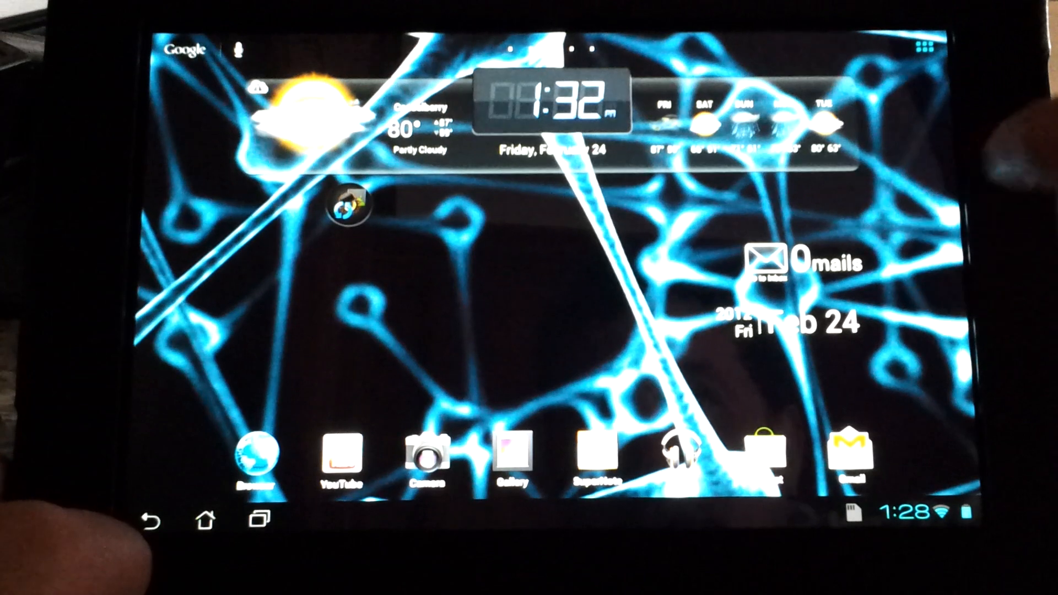
Open the app drawer from the top-right apps icon.
left_click(916, 49)
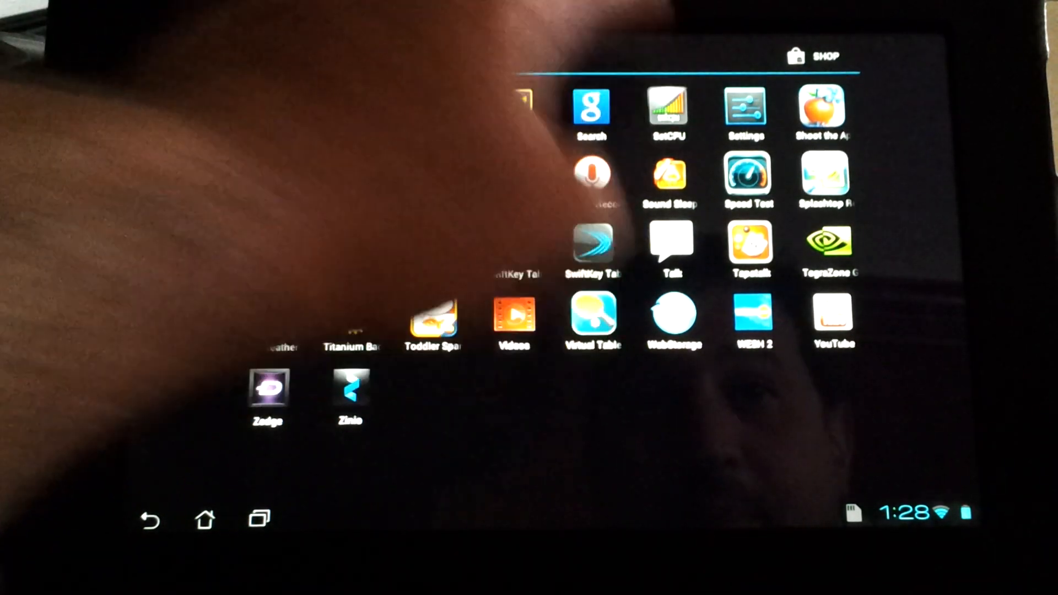
Launch SetCPU and allow its Superuser access request.
left_click(667, 108)
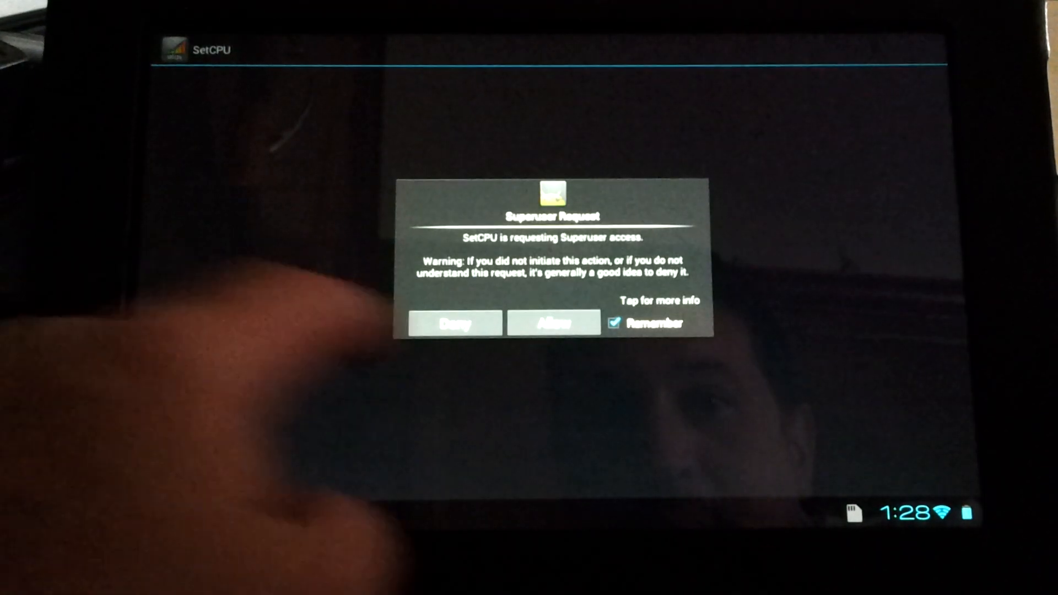
left_click(553, 323)
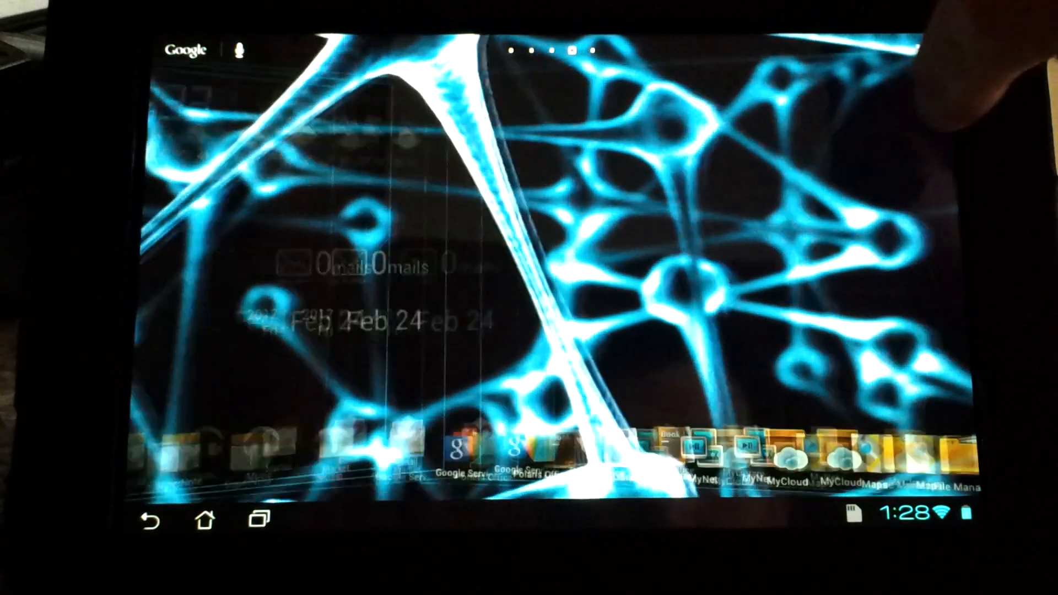
Swipe between home screen pages.
scroll("left", 3)
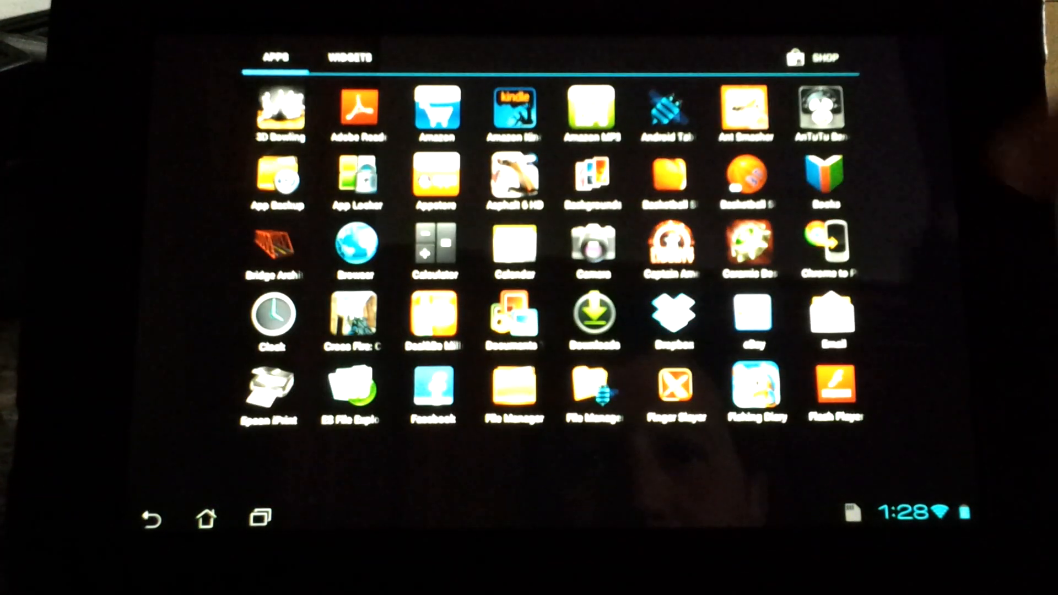
scroll("left", 3)
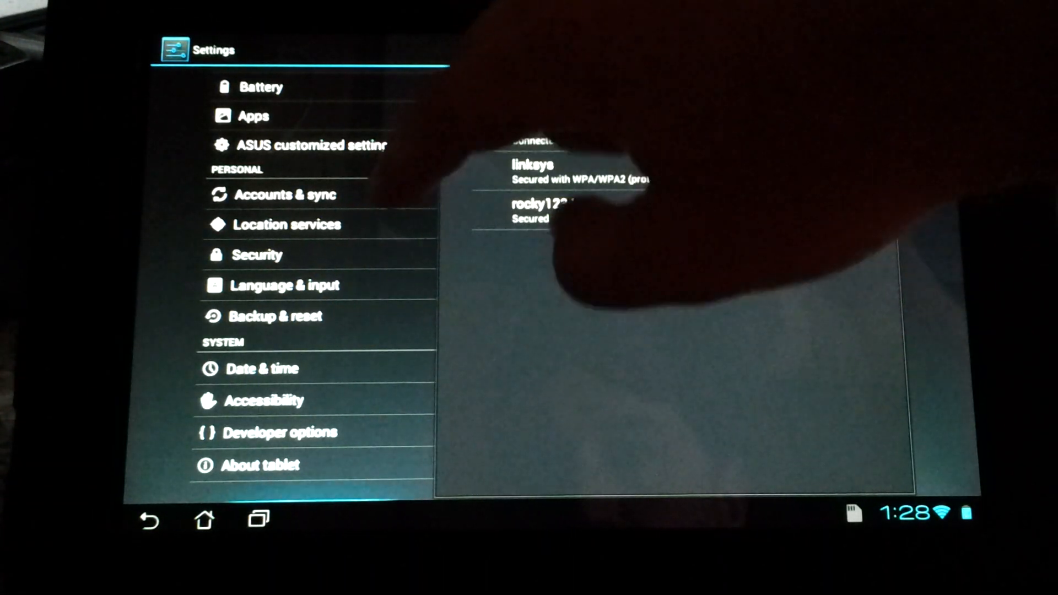
In ASUS customized setting, set Screenshot file format to PNG (Better quality).
left_click(311, 145)
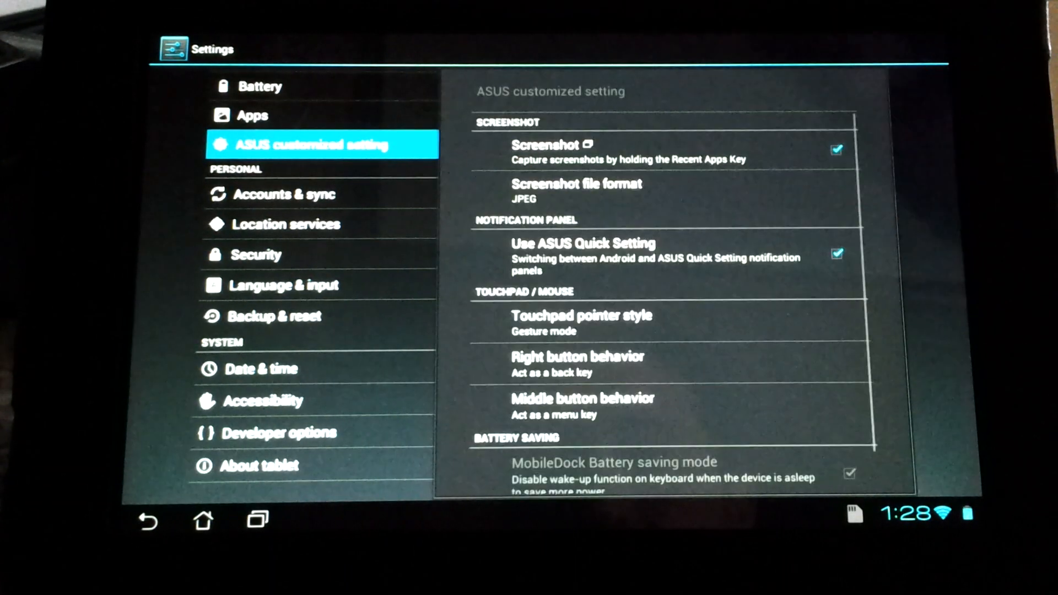
left_click(836, 150)
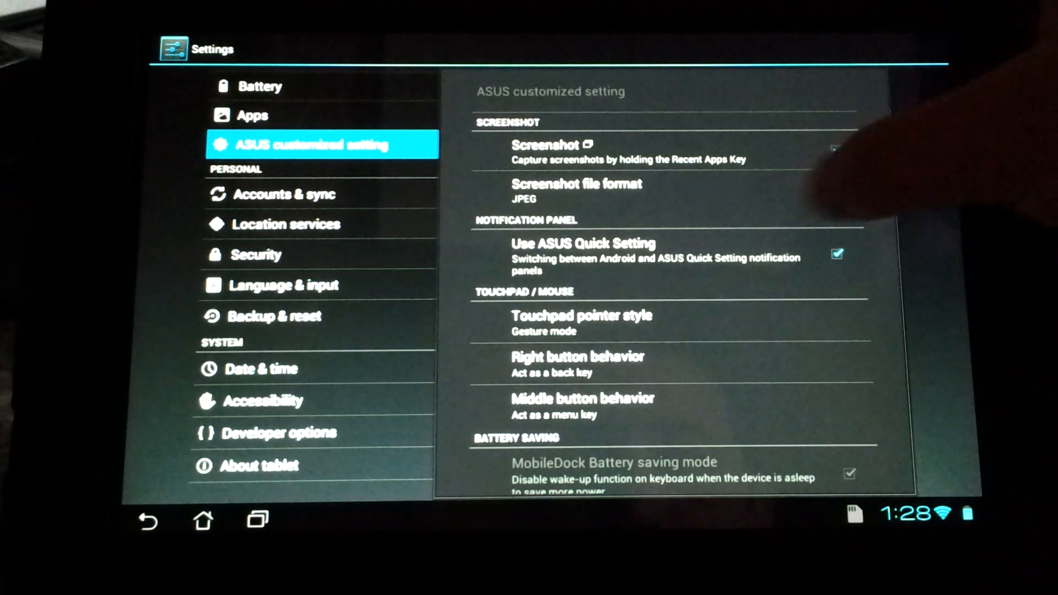
left_click(575, 190)
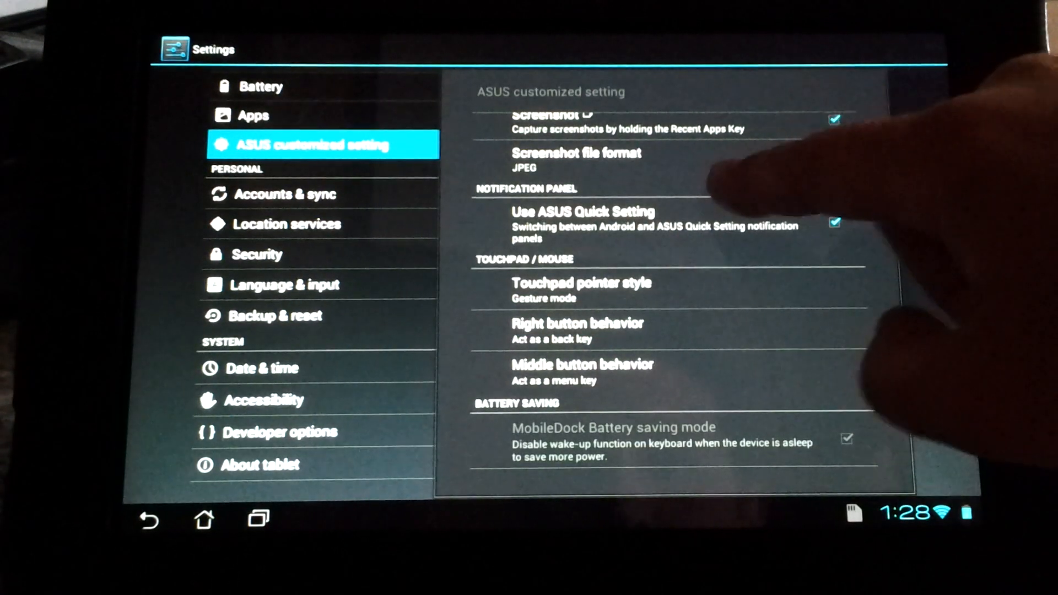
left_click(576, 160)
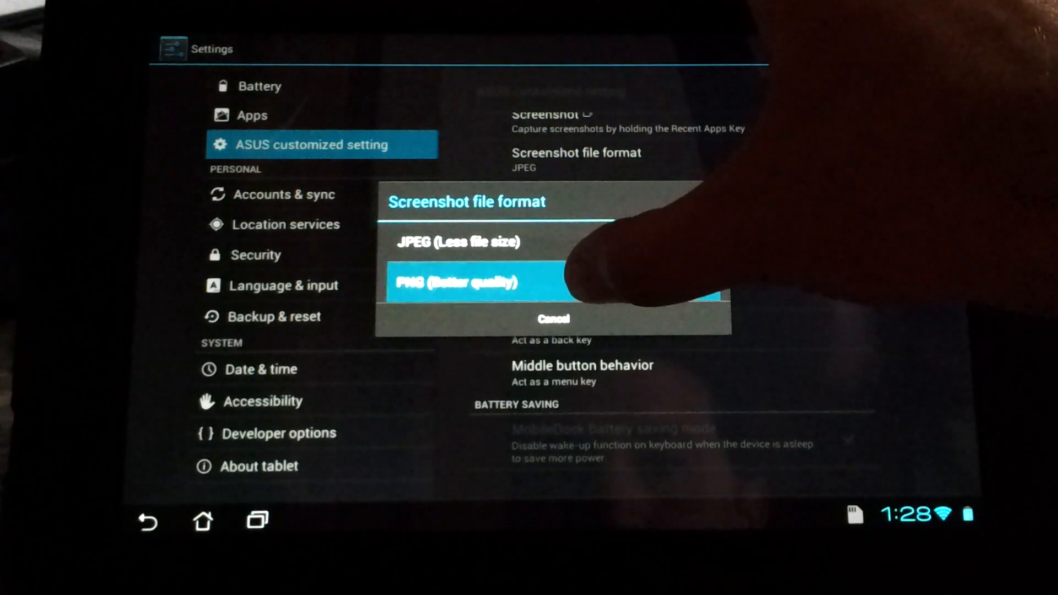
left_click(459, 282)
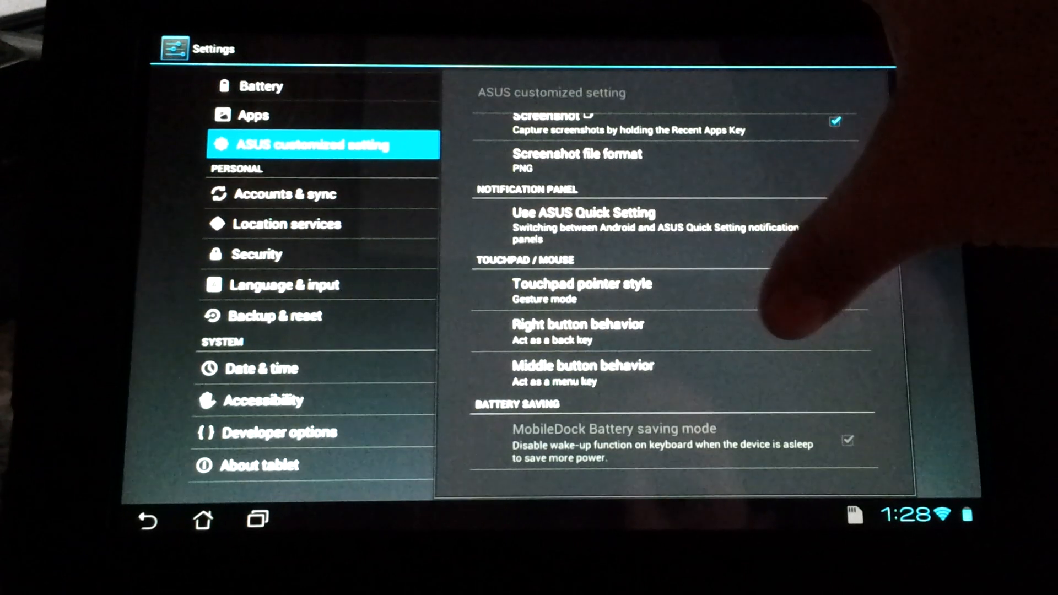
scroll("down", 3)
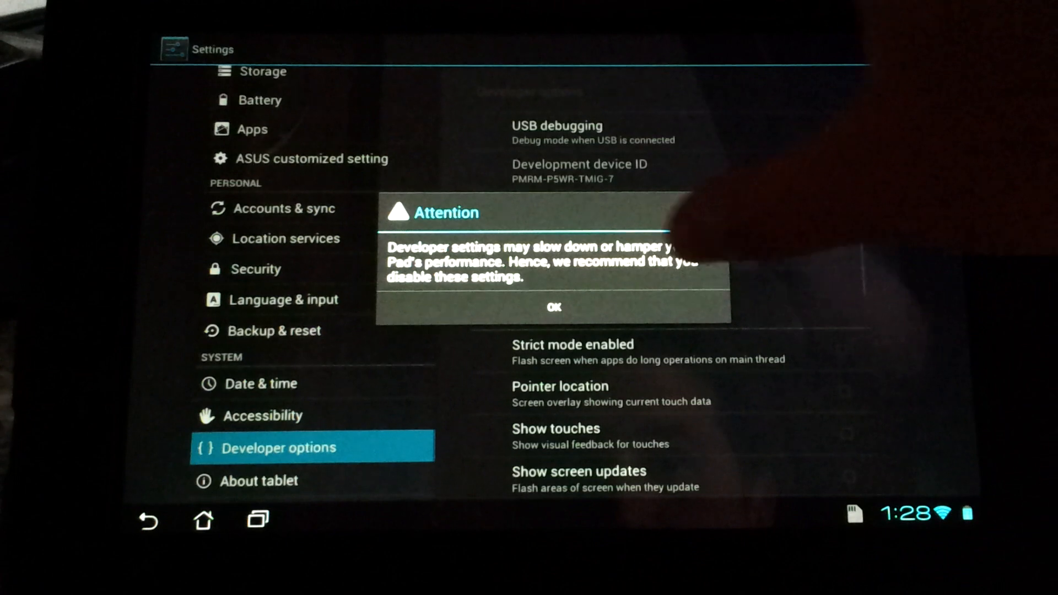
Dismiss the Developer options warning, then turn Show CPU usage on and back off.
left_click(553, 307)
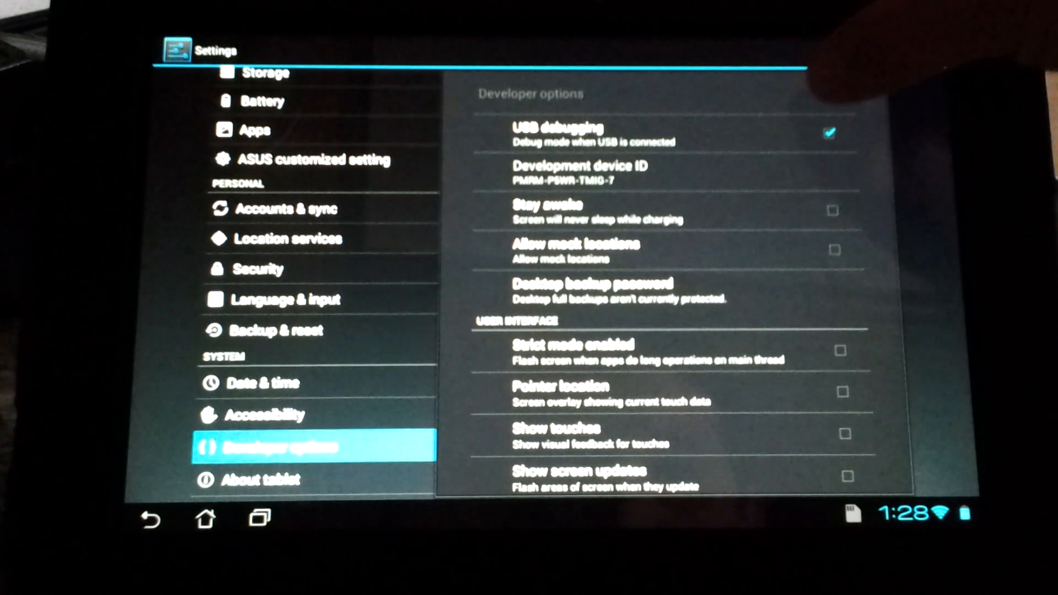
scroll("down", 3)
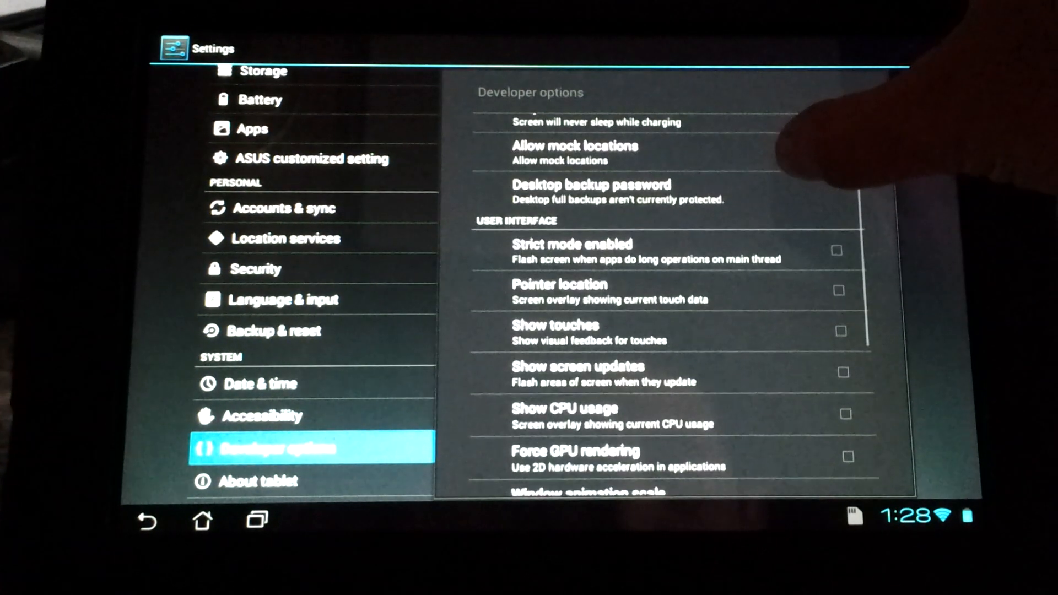
scroll("down", 3)
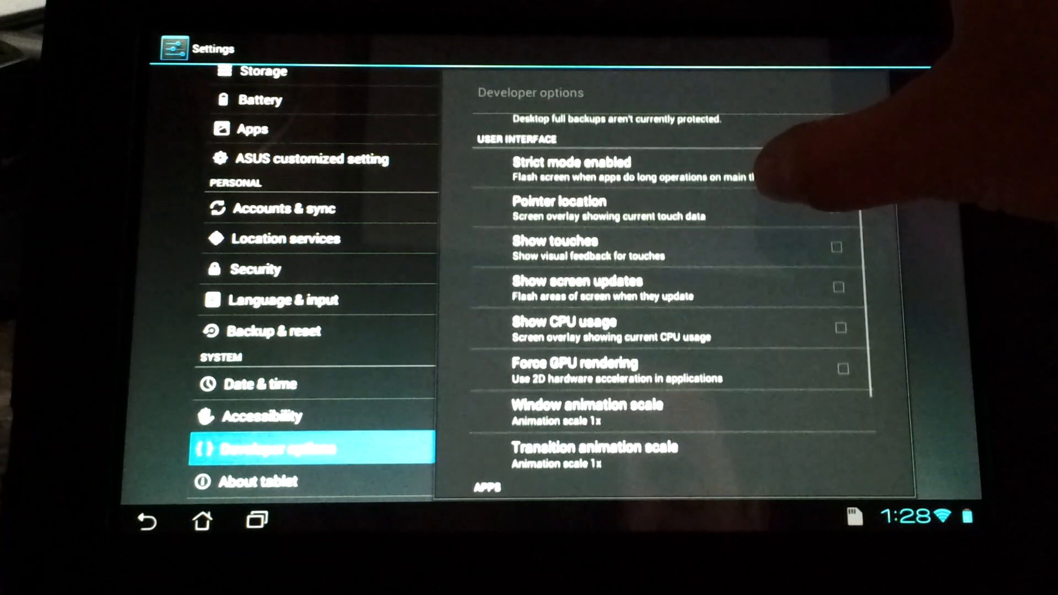
left_click(840, 315)
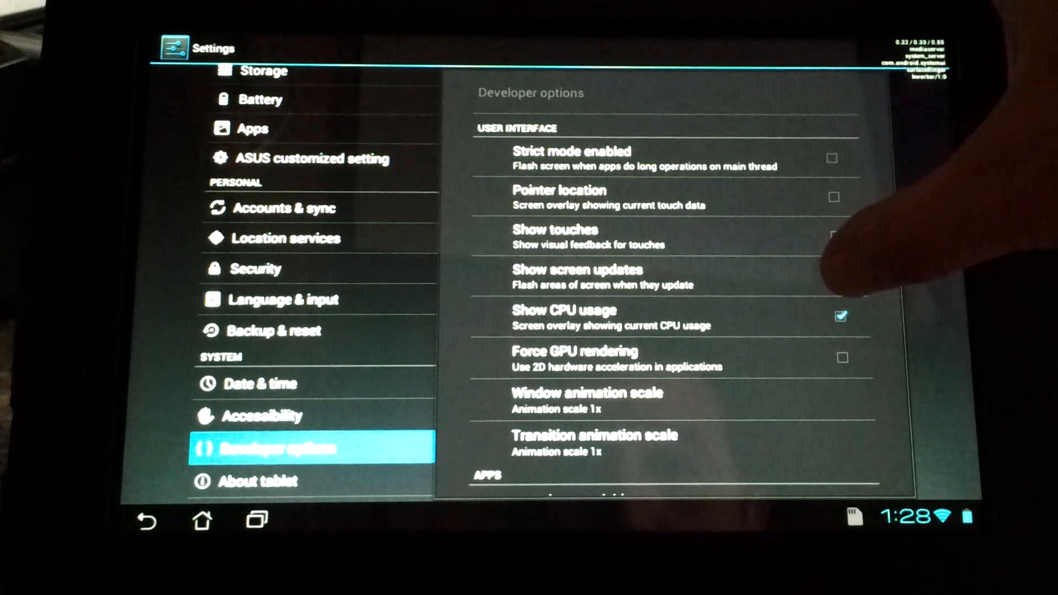
left_click(839, 234)
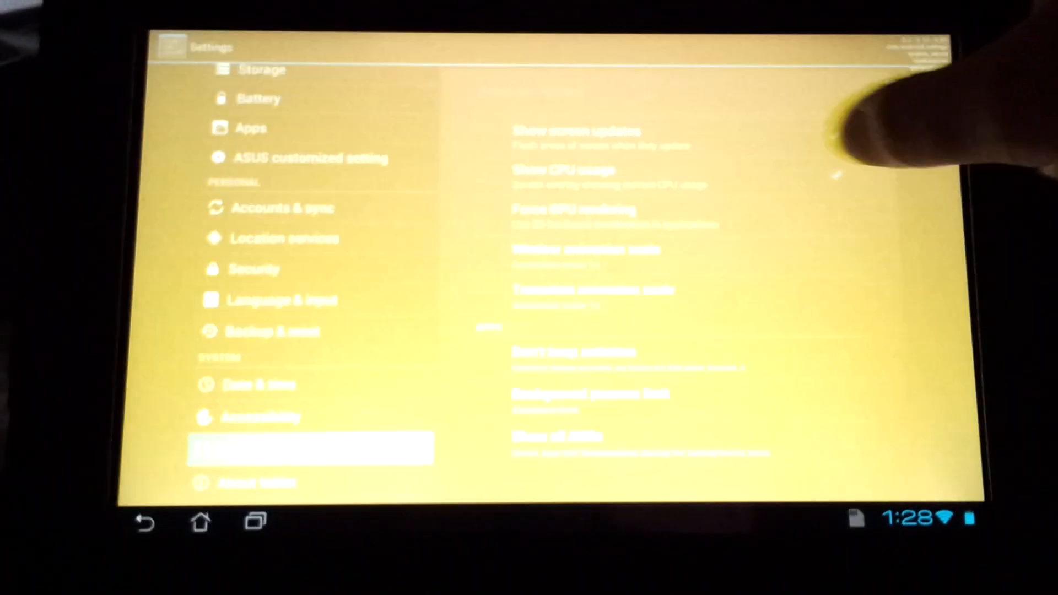
left_click(847, 428)
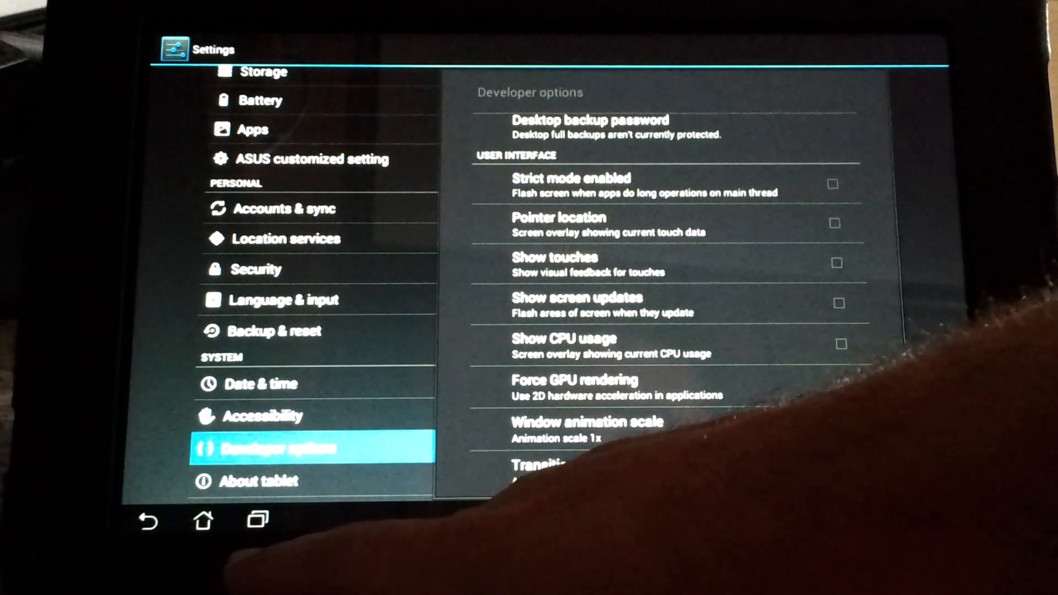
scroll("down", 3)
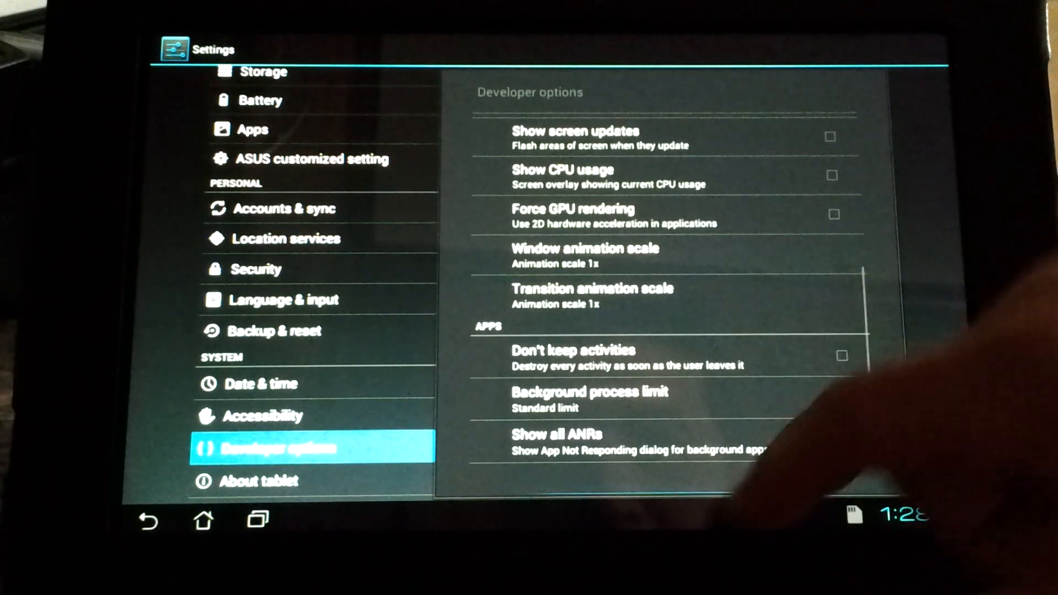